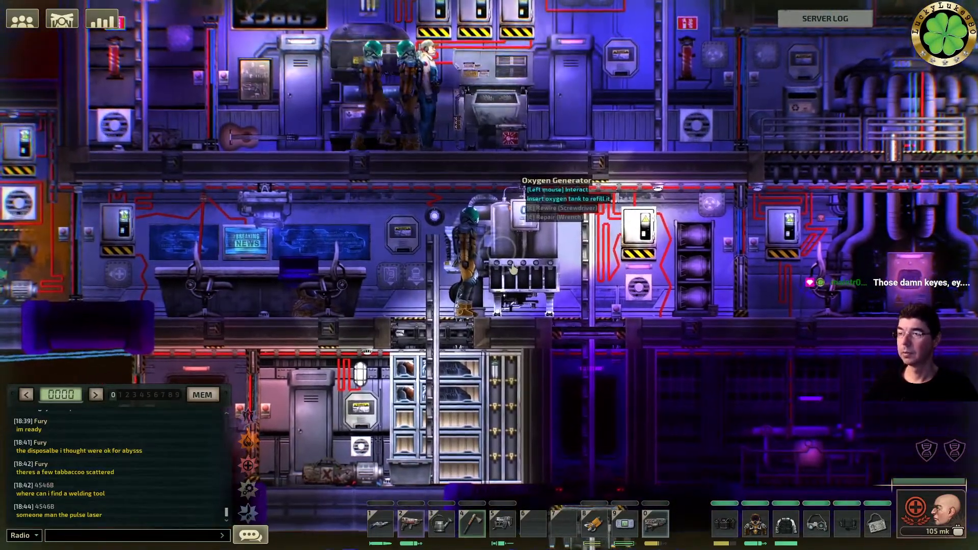
Filter the server log for "oxy" and scroll through the oxygen-tank entries.
{"action": "left_click", "coordinate": [825, 18]}
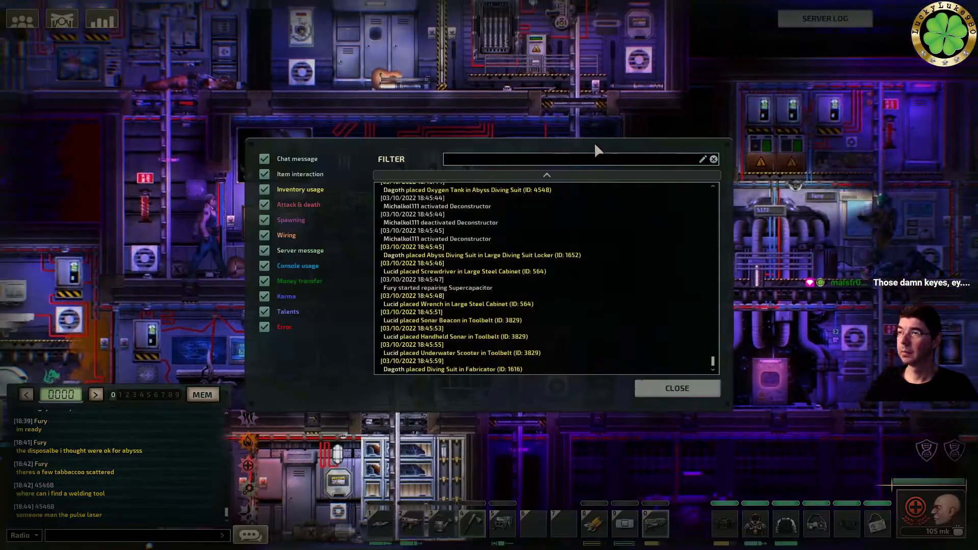
{"action": "type", "text": "osy"}
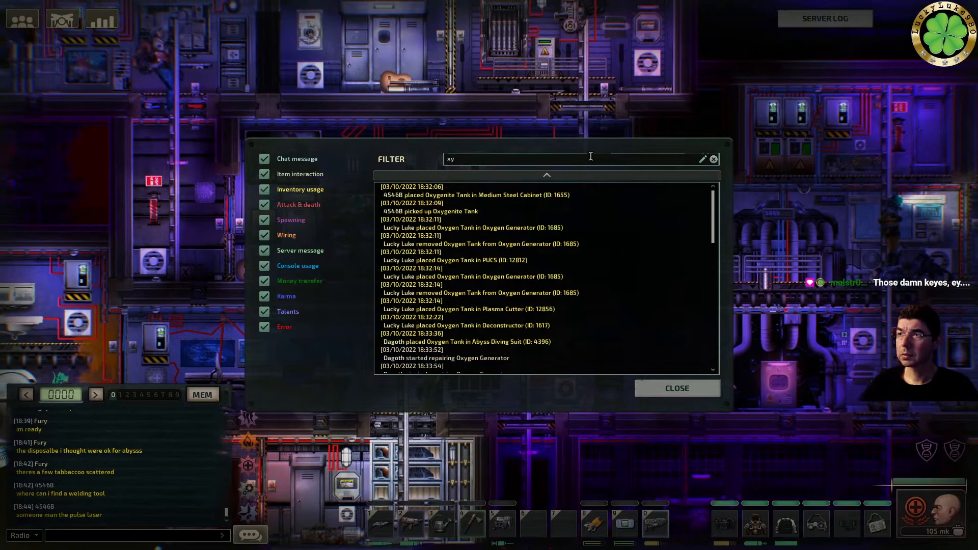
{"action": "type", "text": "oxy"}
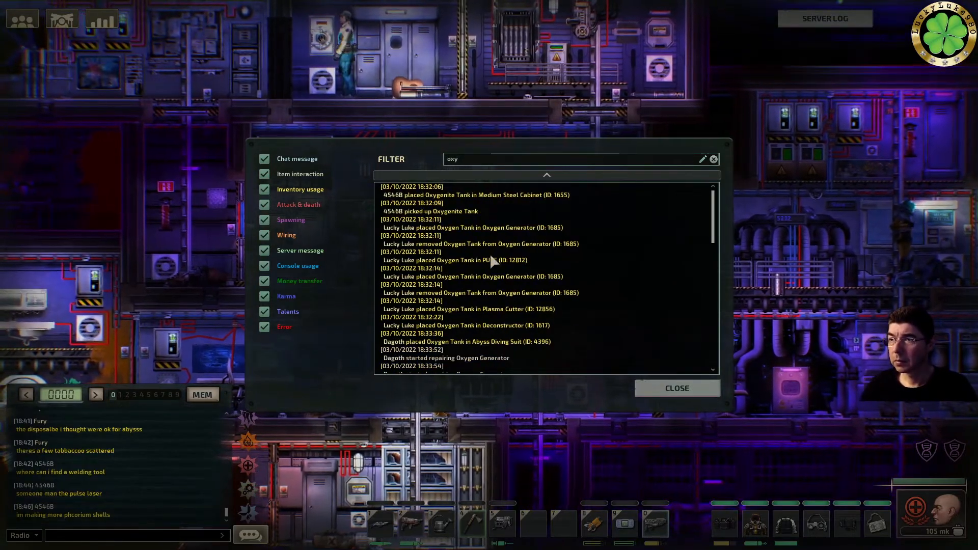
{"action": "scroll", "scroll_direction": "down", "scroll_amount": 3}
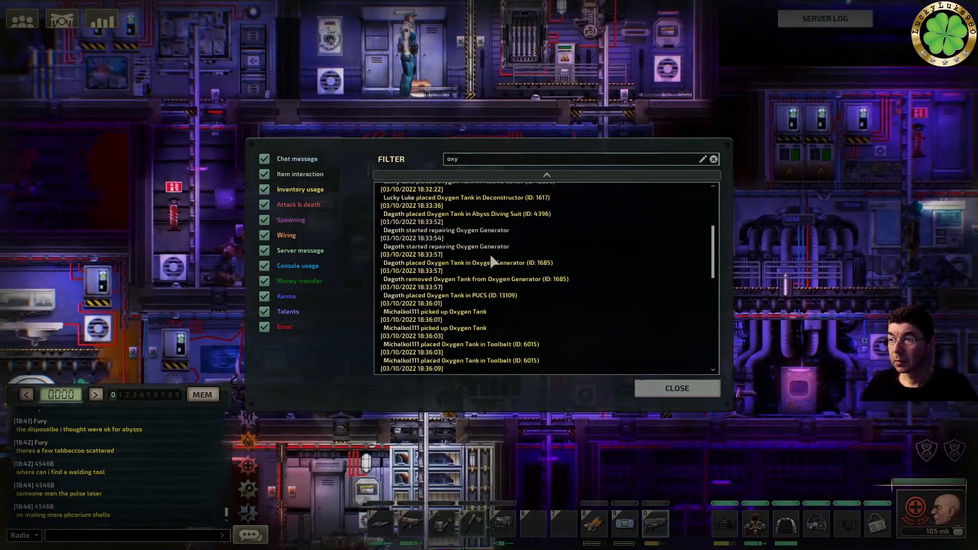
{"action": "scroll", "scroll_direction": "down", "scroll_amount": 3}
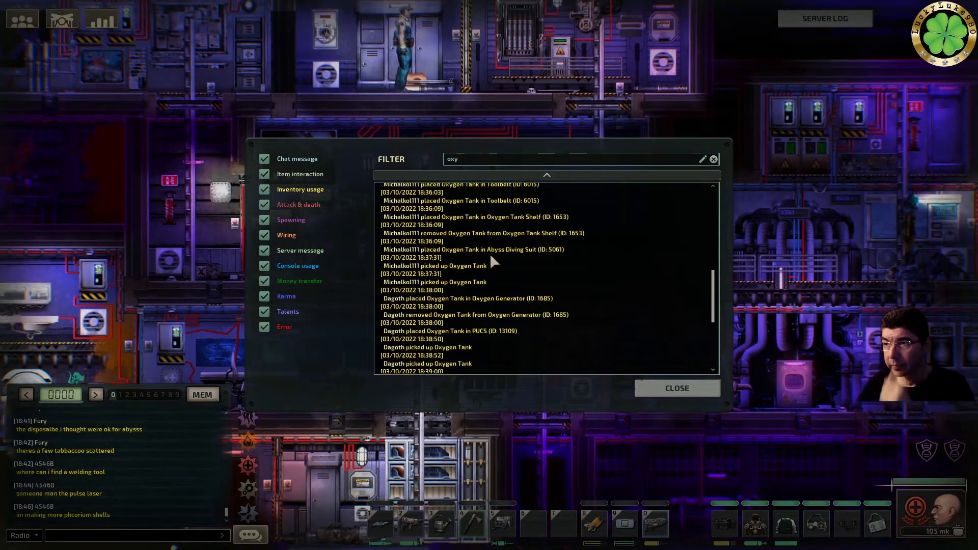
{"action": "scroll", "scroll_direction": "down", "scroll_amount": 3}
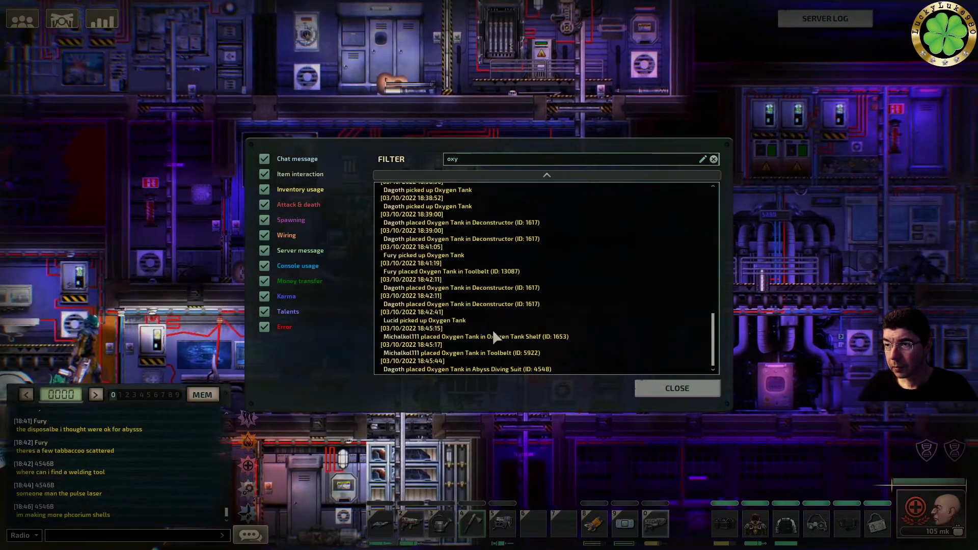
Clear the filter text and close the server log.
{"action": "left_click", "coordinate": [676, 388]}
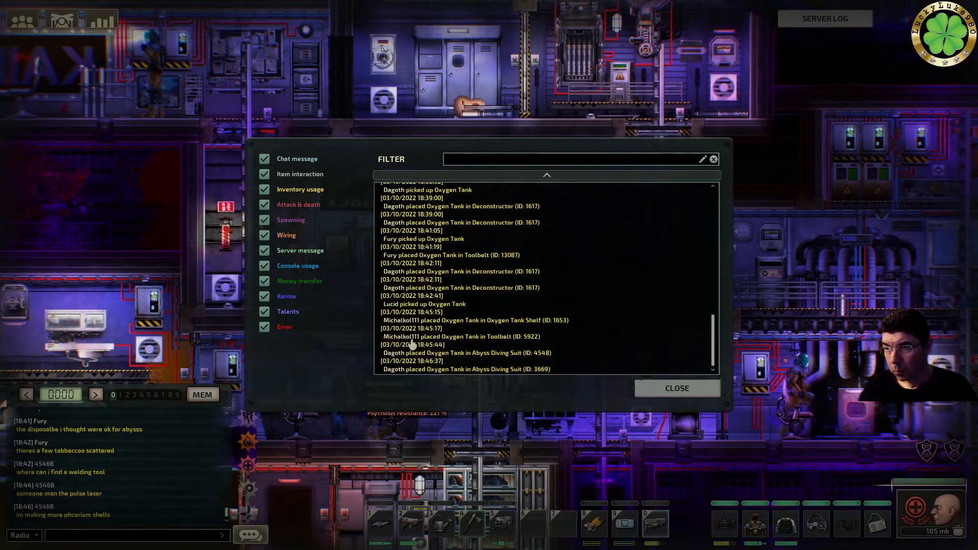
{"action": "left_click", "coordinate": [676, 388]}
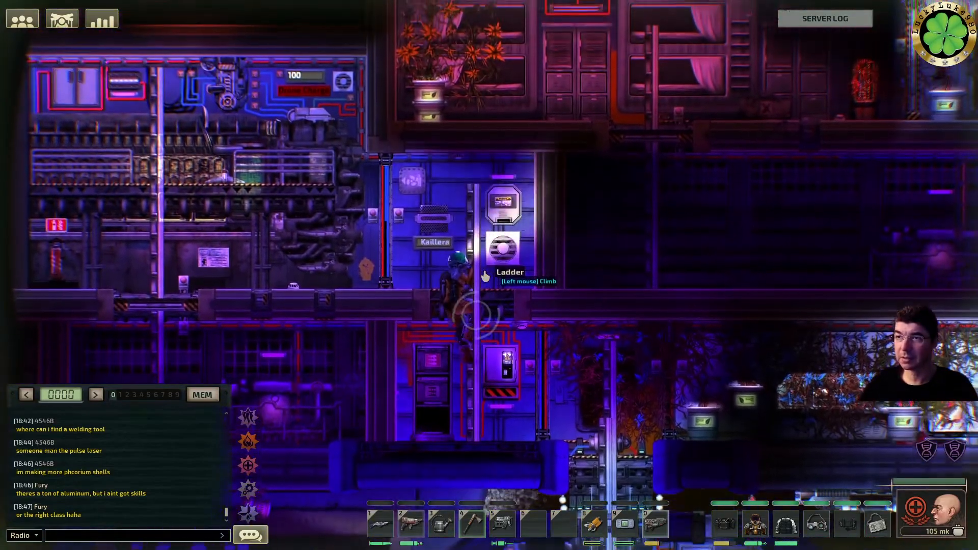
Open the supplies cabinet aboard the submarine, revealing a single red item.
{"action": "left_click", "coordinate": [501, 256]}
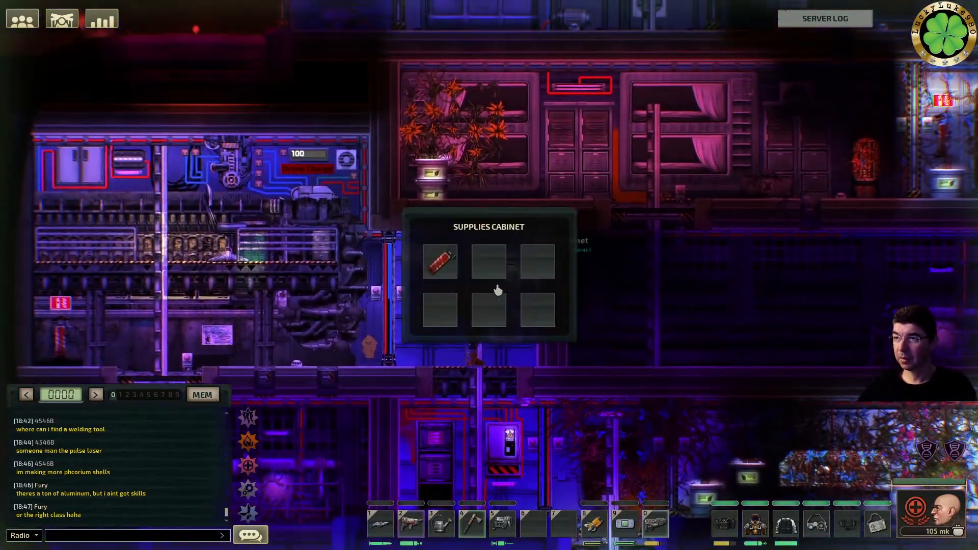